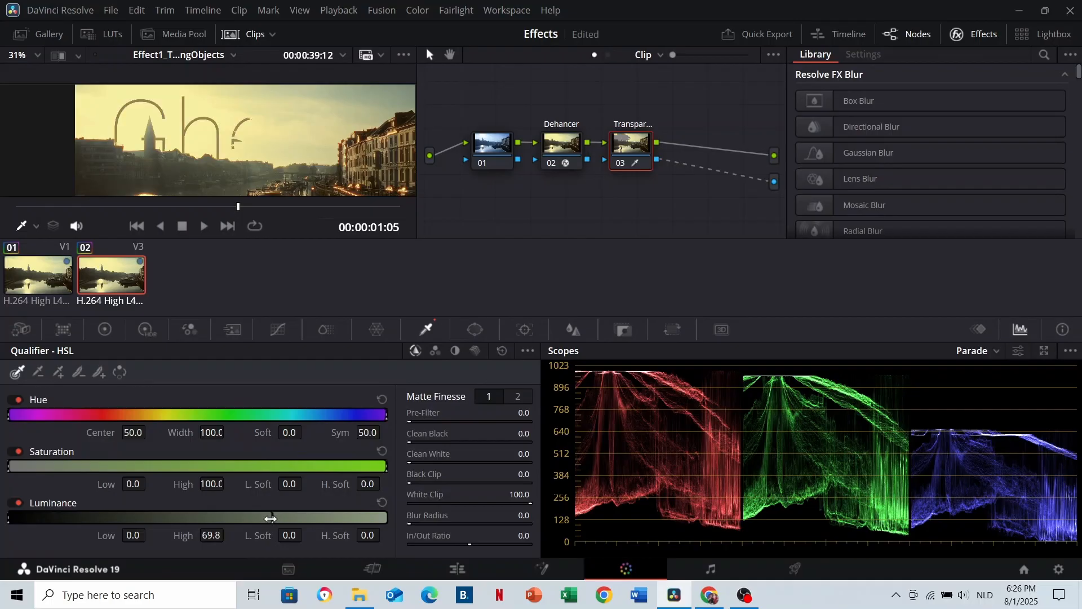
- Lower the HSL qualifier Luminance High handle to about 69.8 so the title shows only partly
drag(270, 518, 247, 519)
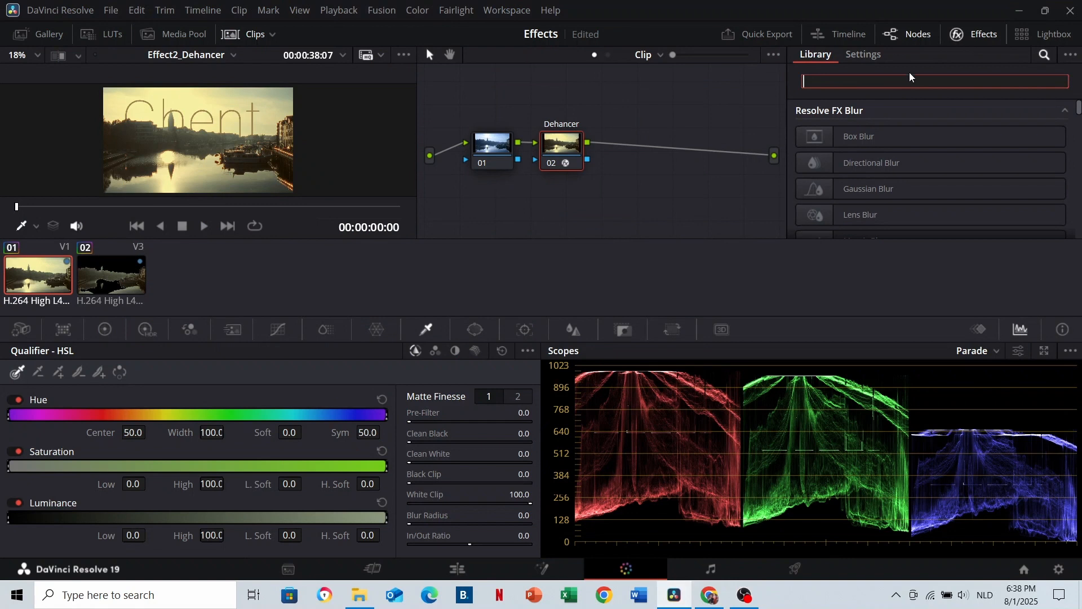
- Add Dehancer Pro from the Effects Library to node 02 and tick Enabled for a film effect
text(dehancer)
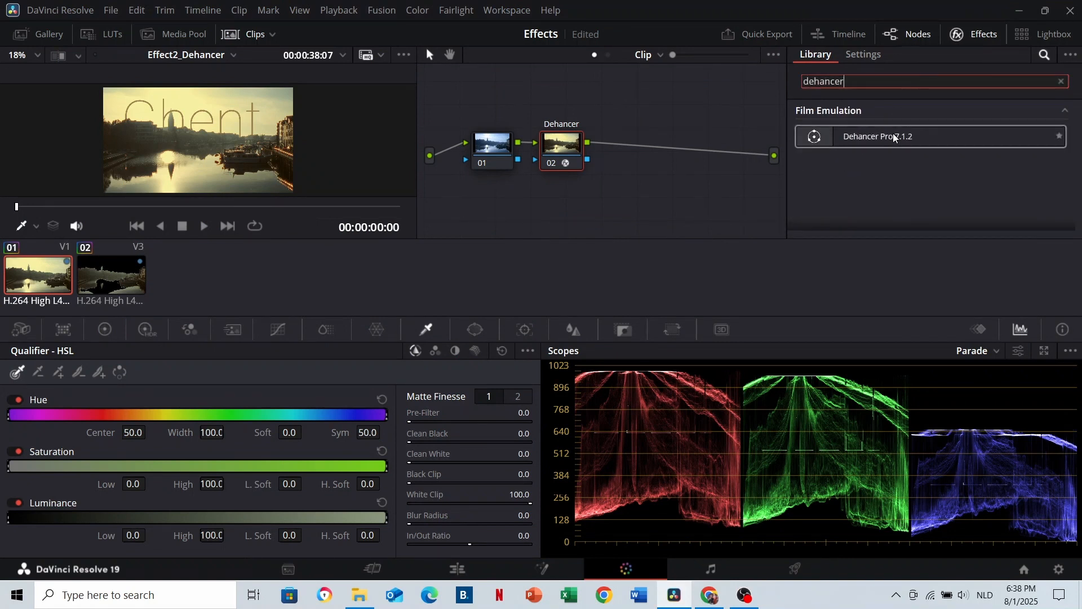
click(863, 54)
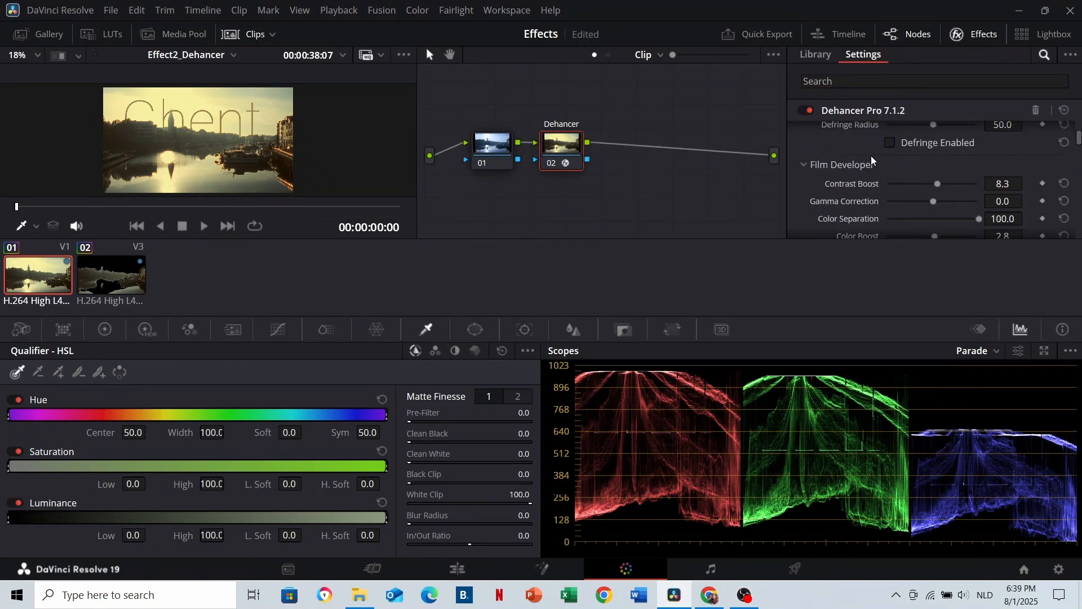
scroll(down, 3)
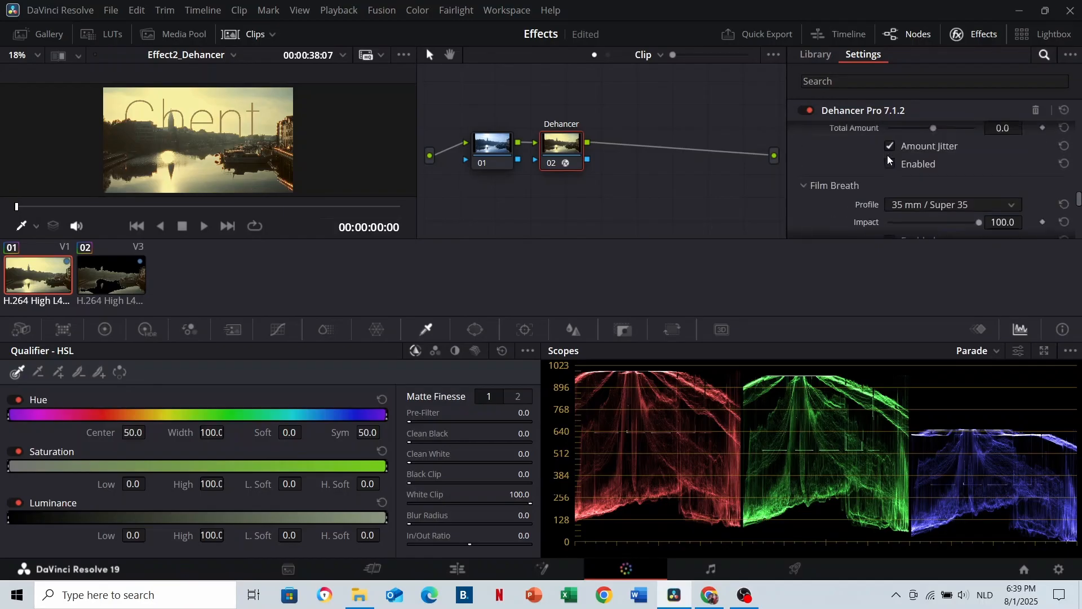
click(456, 568)
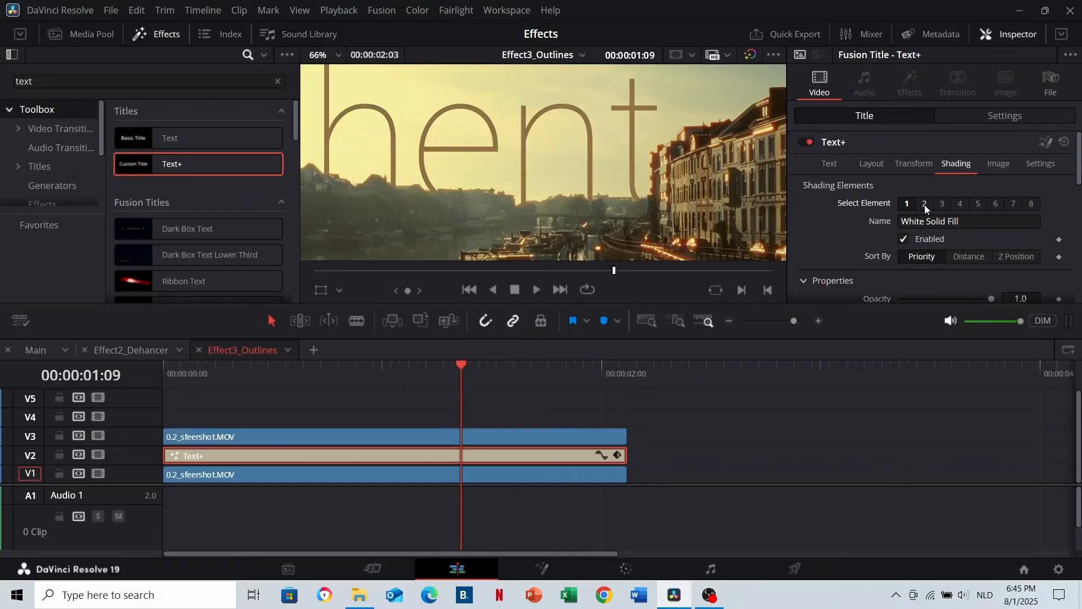
- Enable shading element 2 Red Outline, set its colour, and restrict it to Outside Only
click(924, 203)
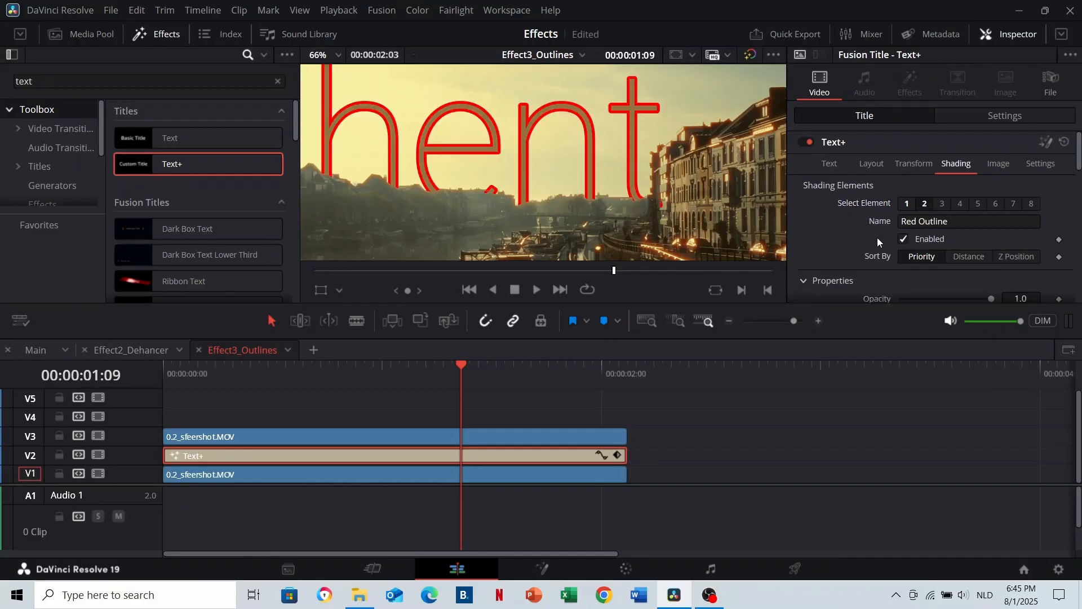
click(940, 211)
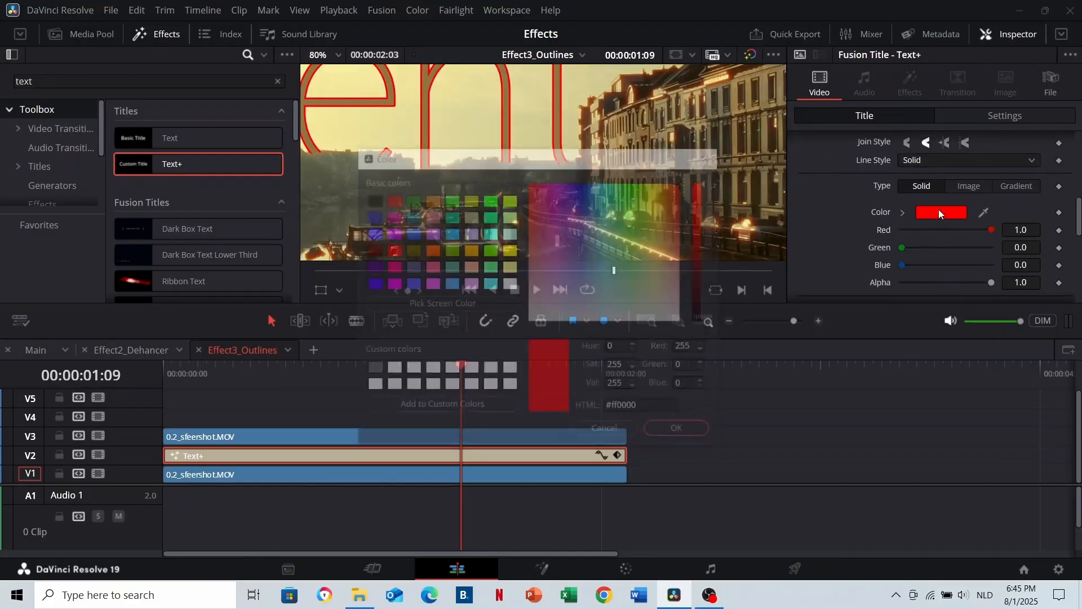
click(675, 428)
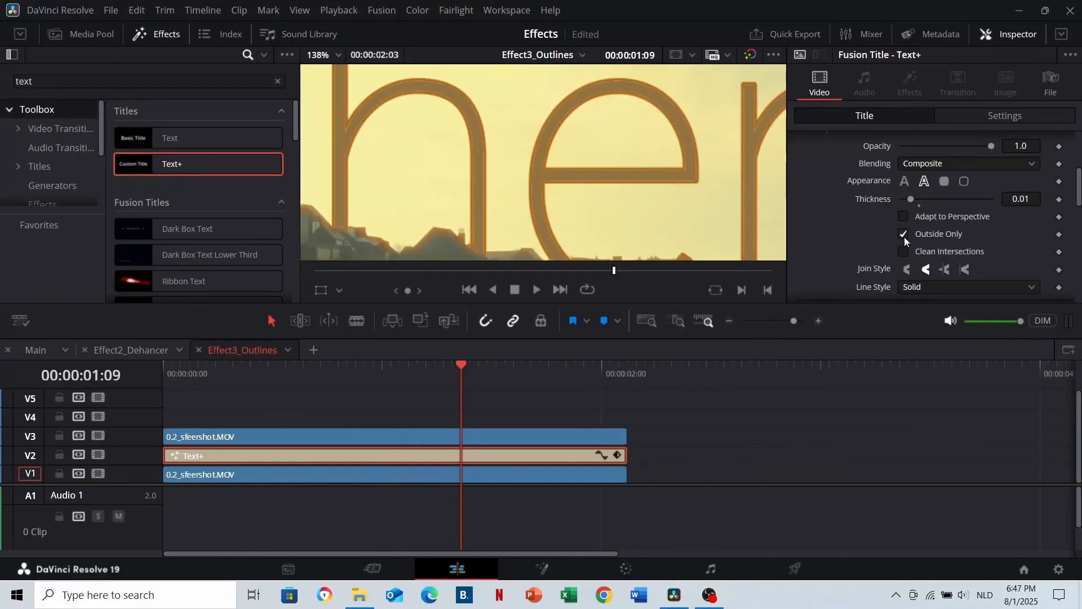
click(60, 10)
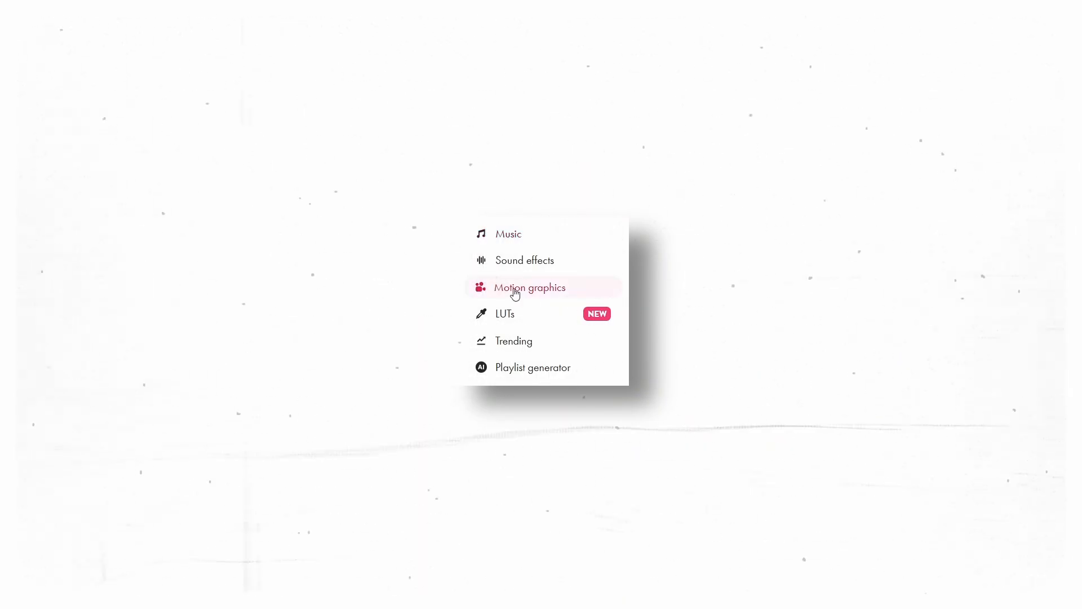
- Browse Motion graphics and download 35mm Film Burn Overlays, choosing the Creator plan
click(530, 287)
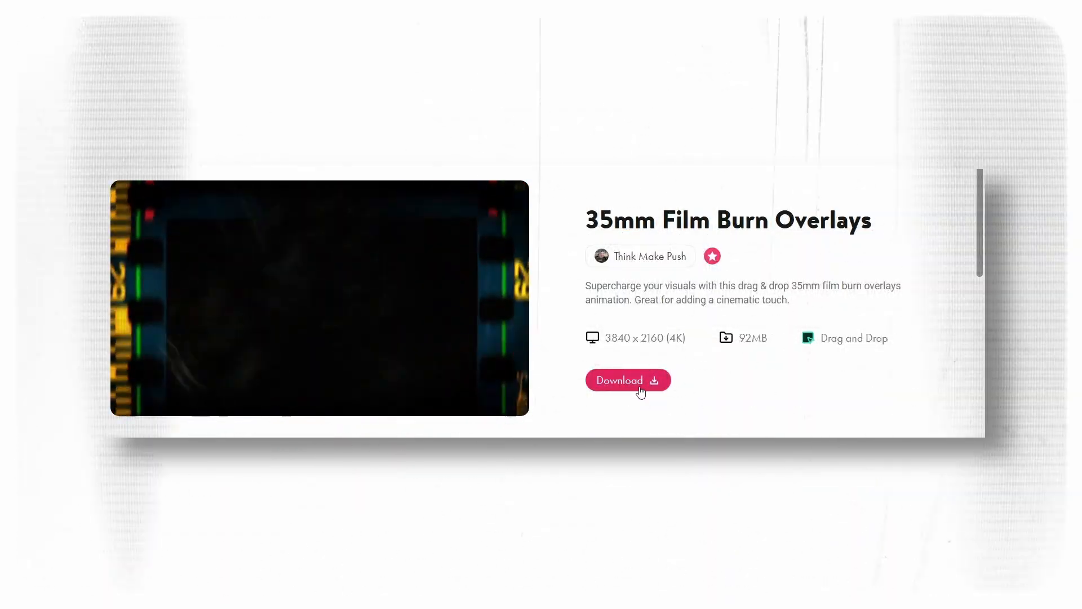
click(627, 379)
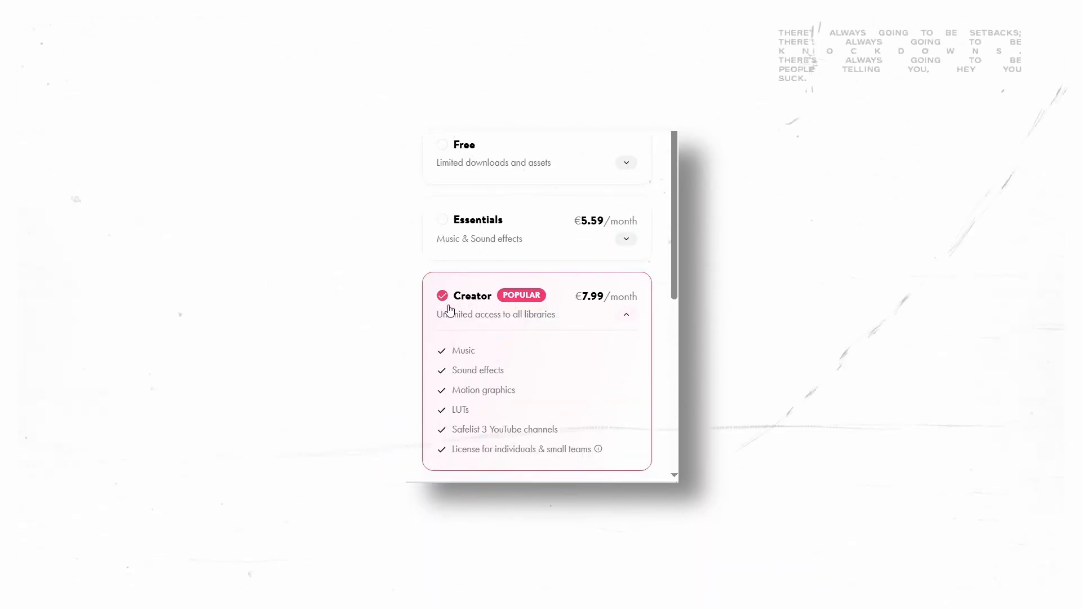